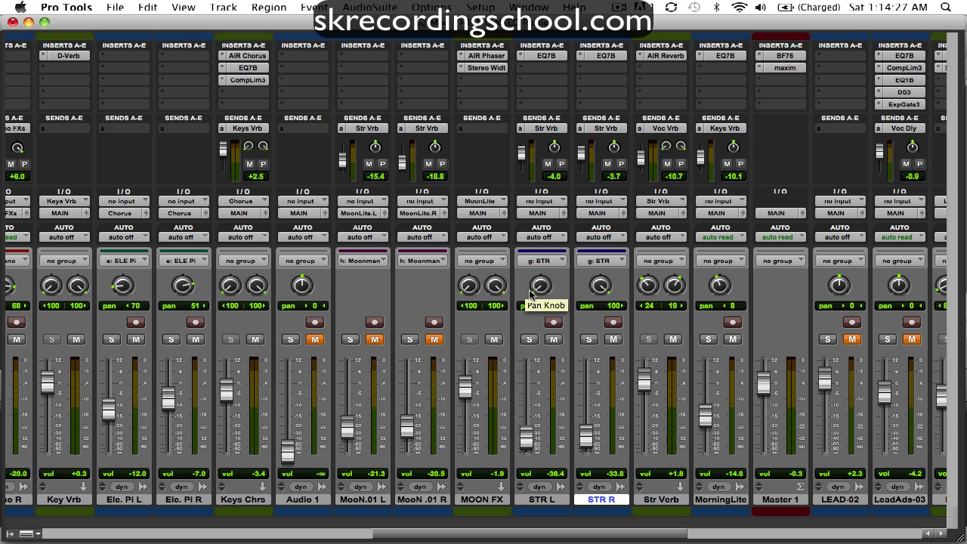
mouse_move(597, 310)
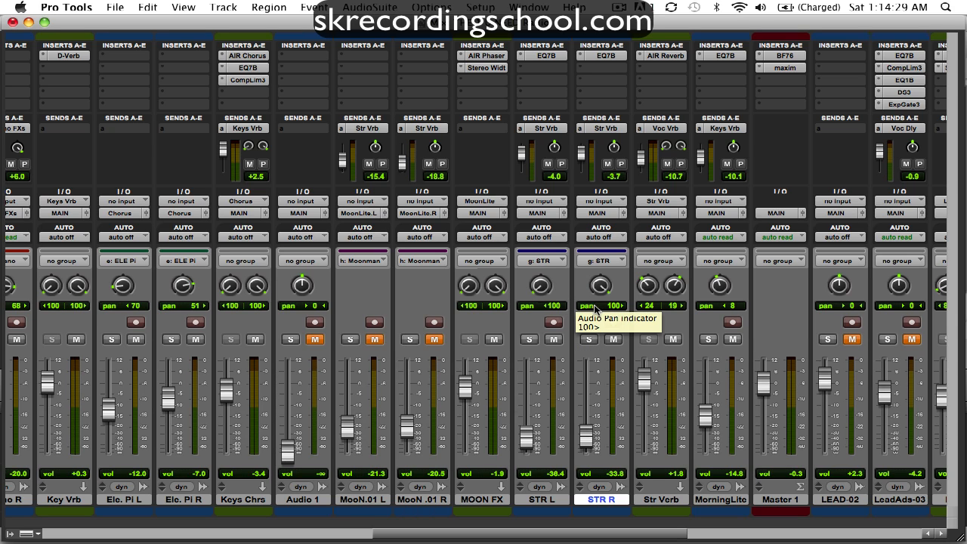
mouse_move(552, 189)
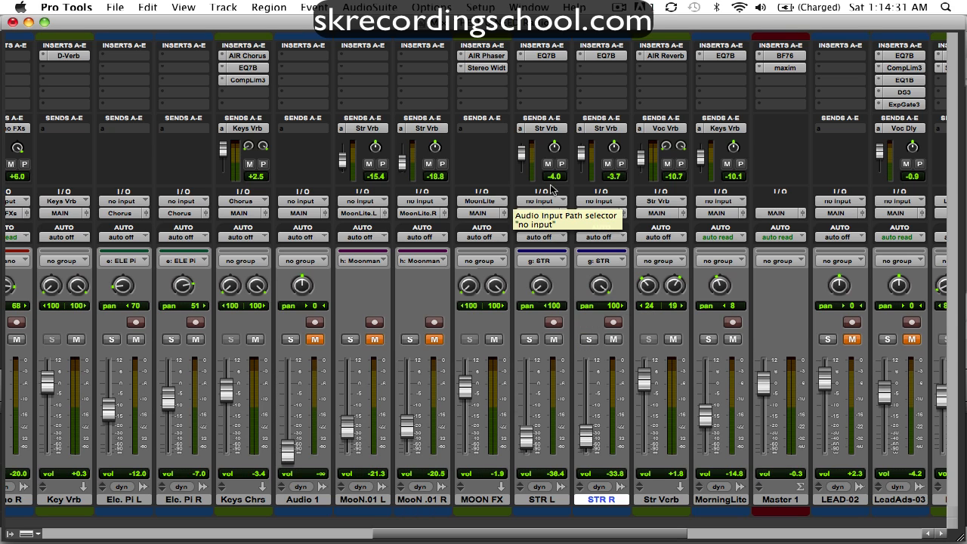
mouse_move(601, 54)
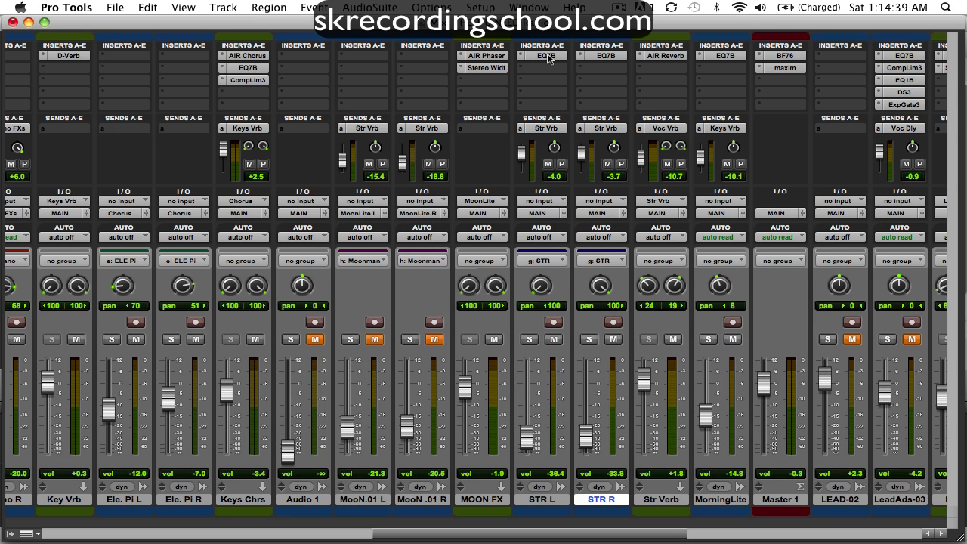
mouse_move(541, 129)
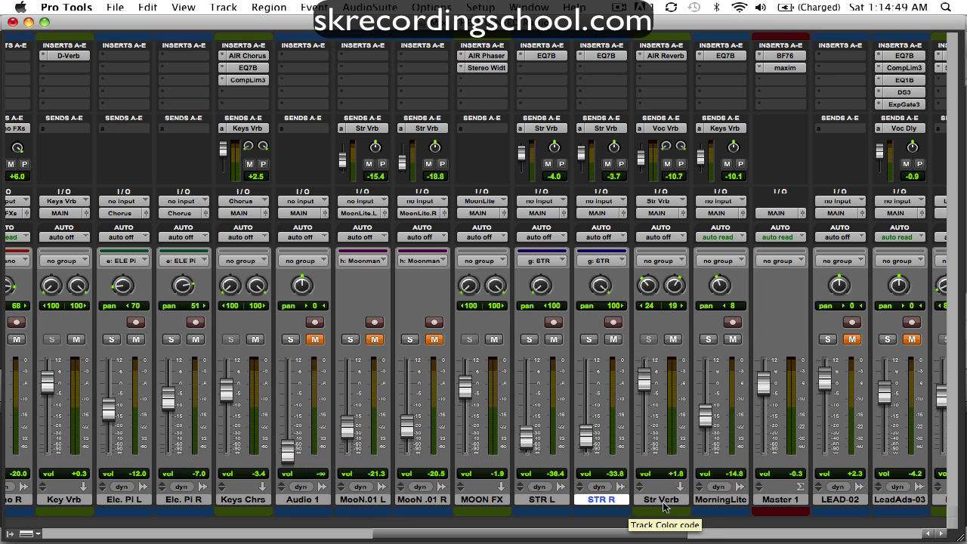
mouse_move(561, 148)
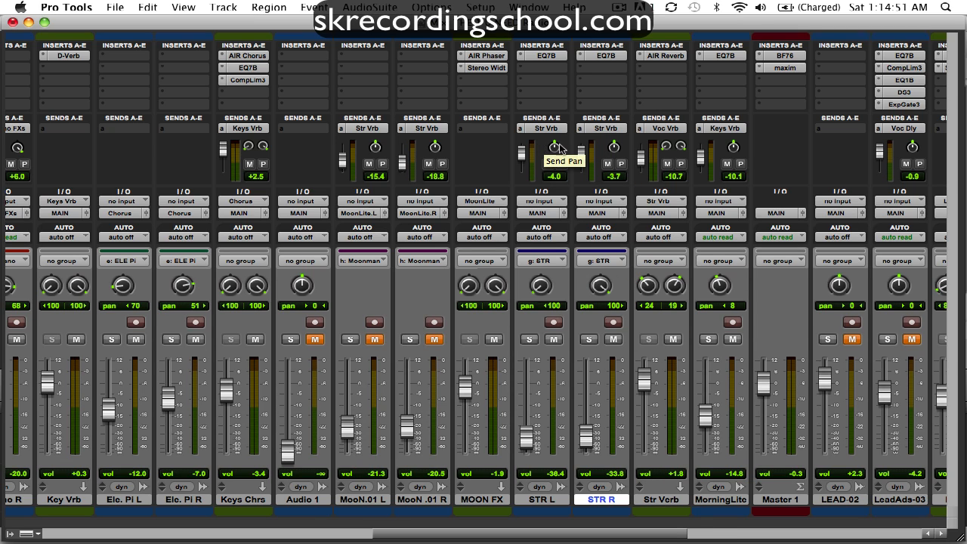
mouse_move(640, 172)
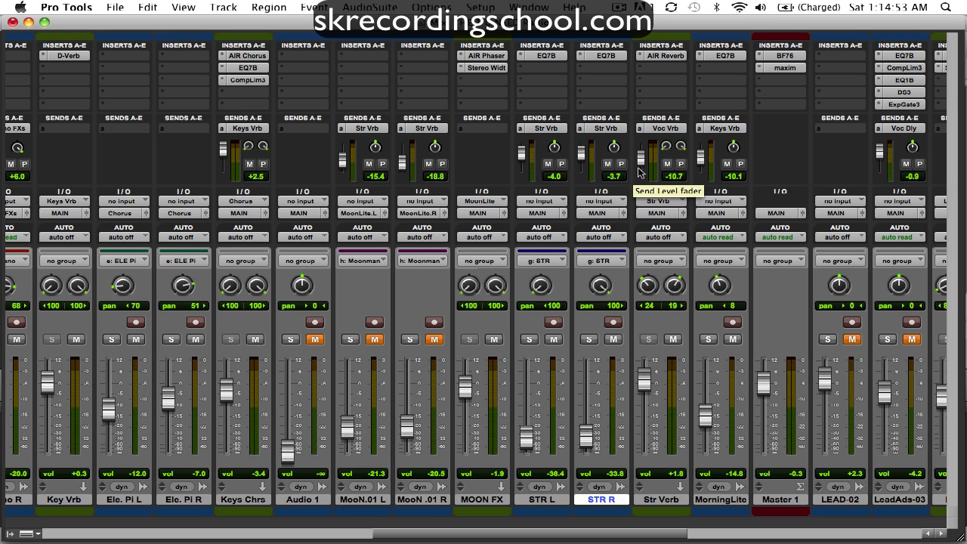
mouse_move(625, 178)
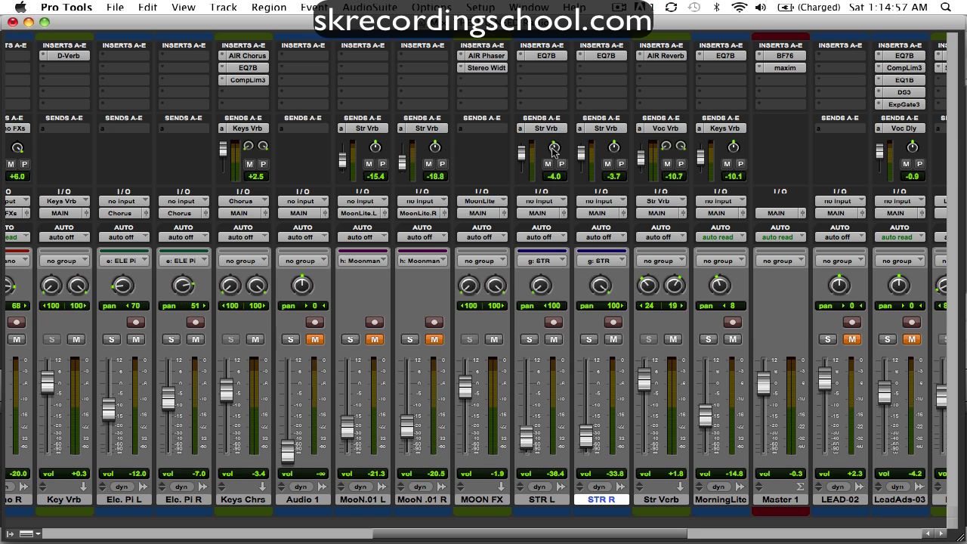
mouse_move(618, 154)
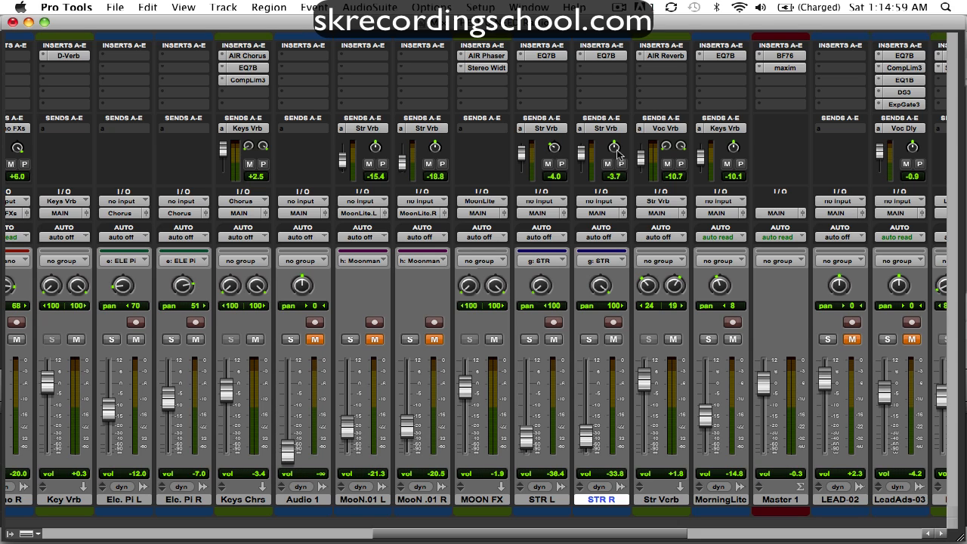
mouse_move(588, 142)
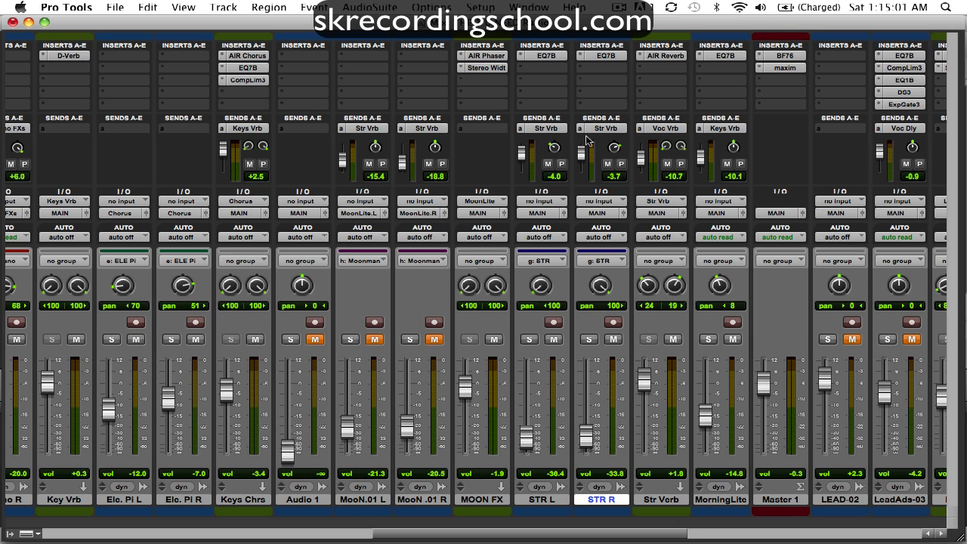
mouse_move(632, 203)
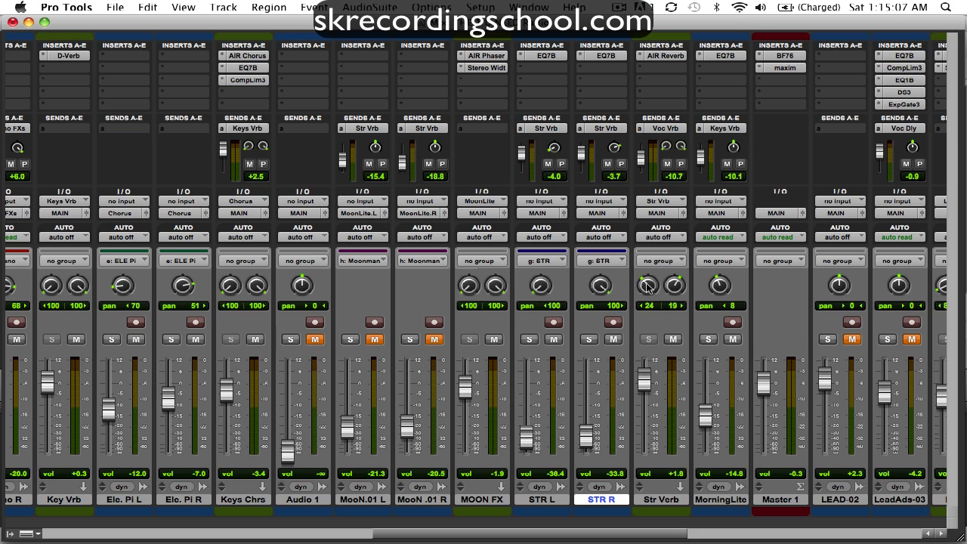
mouse_move(674, 290)
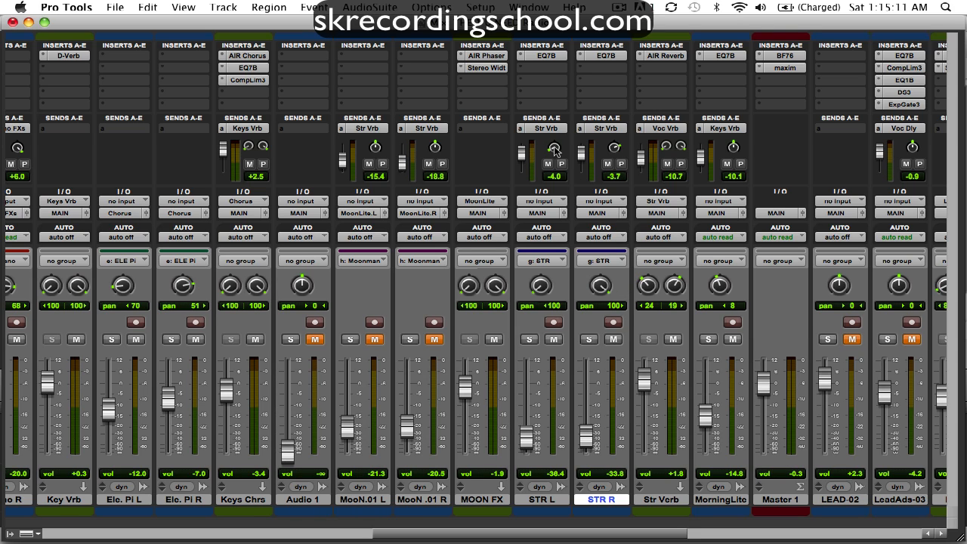
mouse_move(620, 154)
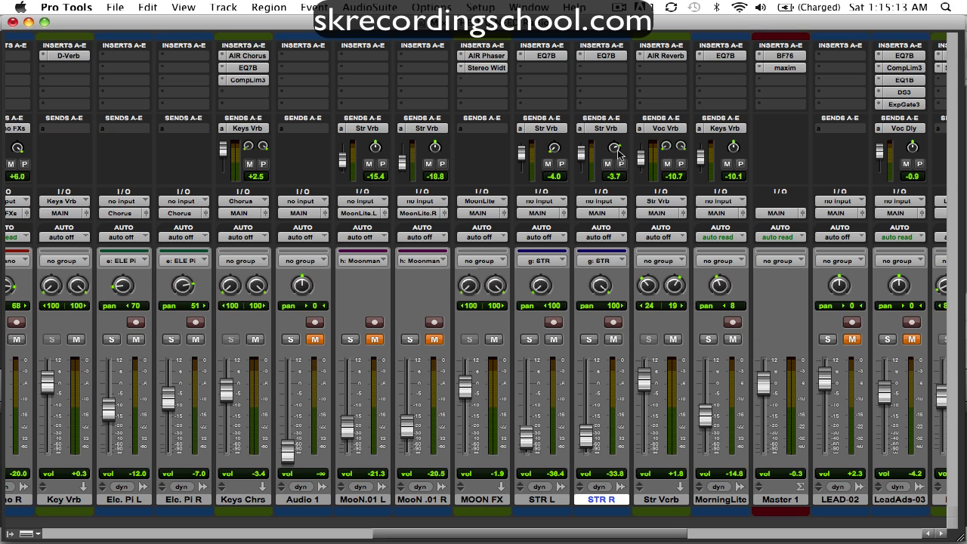
mouse_move(582, 387)
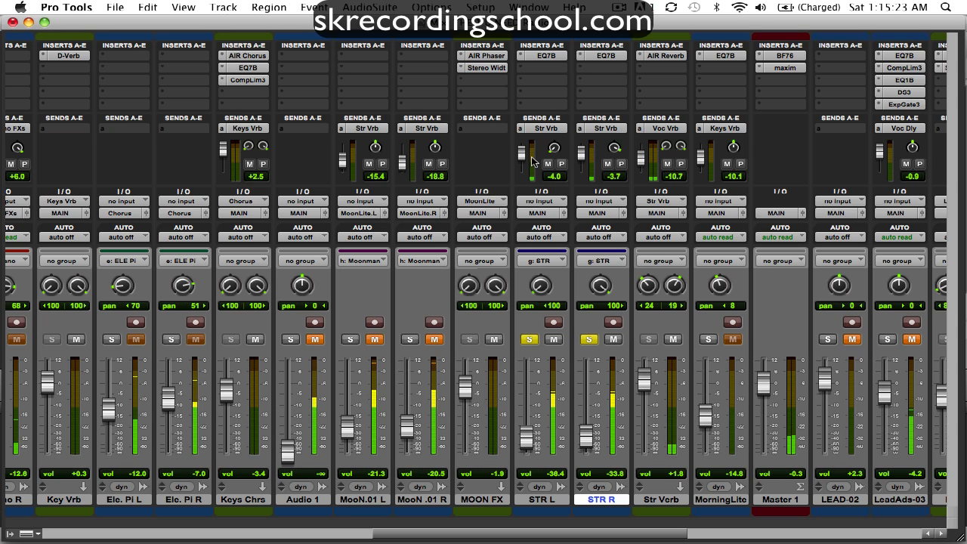
Raise the STR L reverb send fader to about -2.9 dB while the soloed strings play.
drag(525, 151, 524, 159)
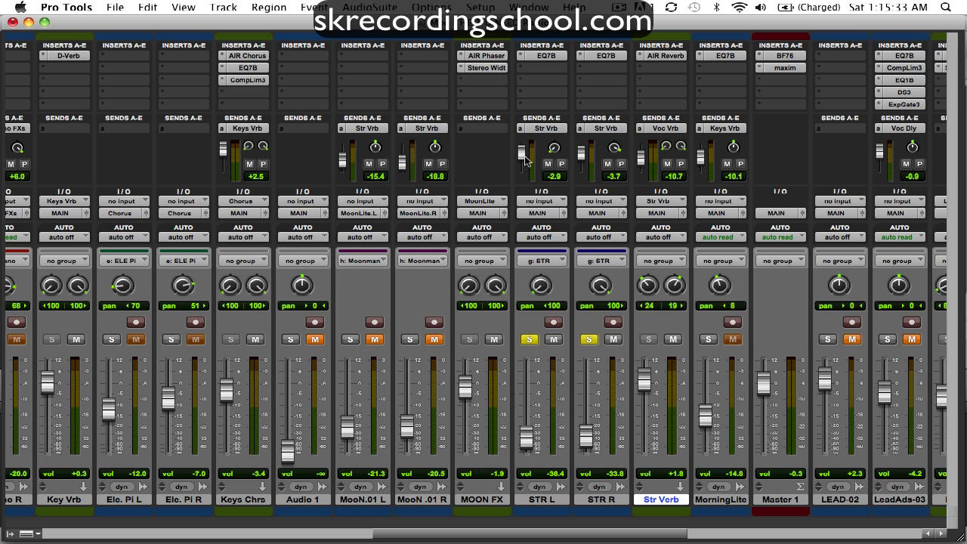
mouse_move(594, 162)
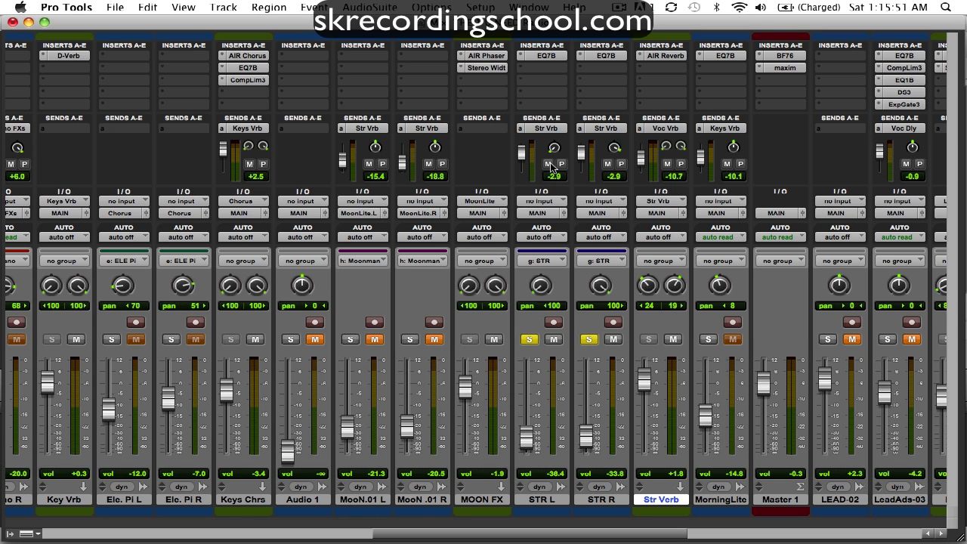
mouse_move(551, 165)
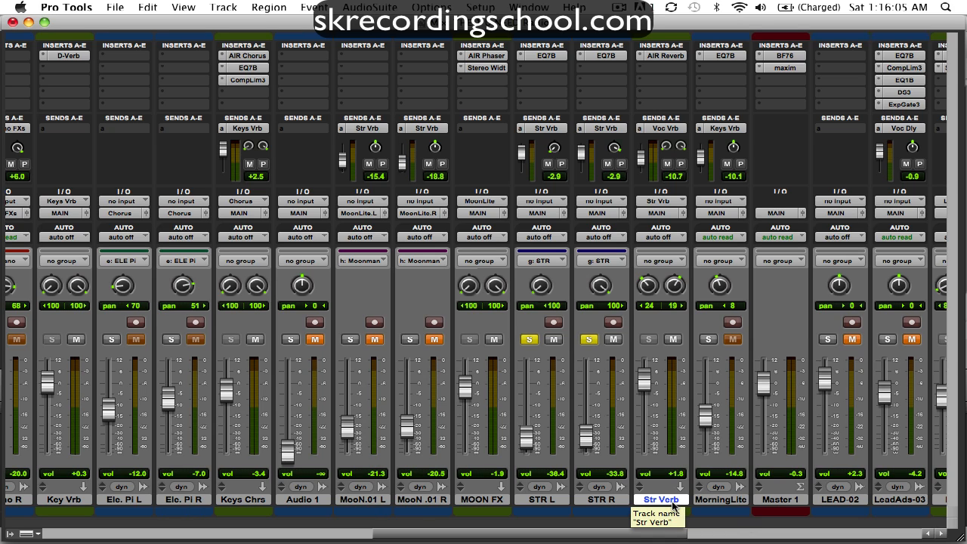
mouse_move(667, 150)
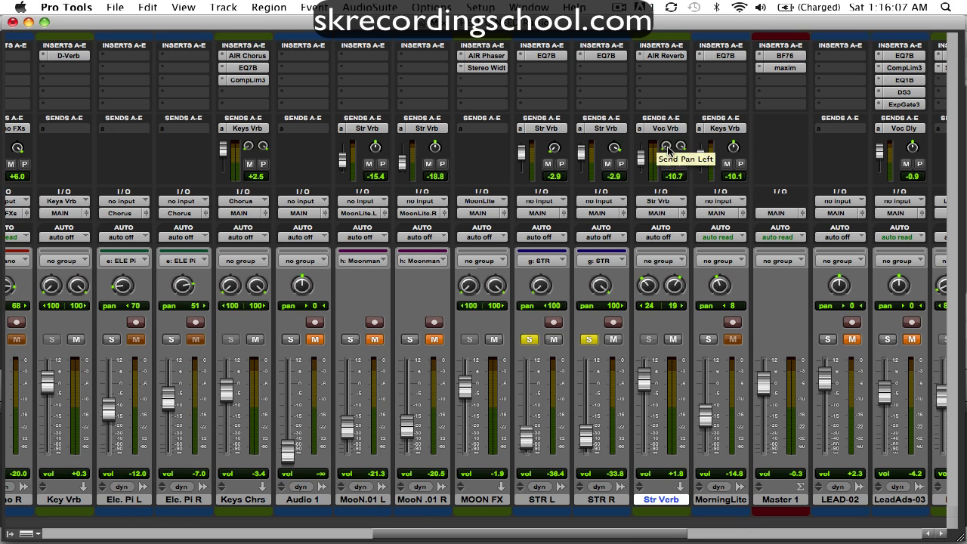
mouse_move(668, 396)
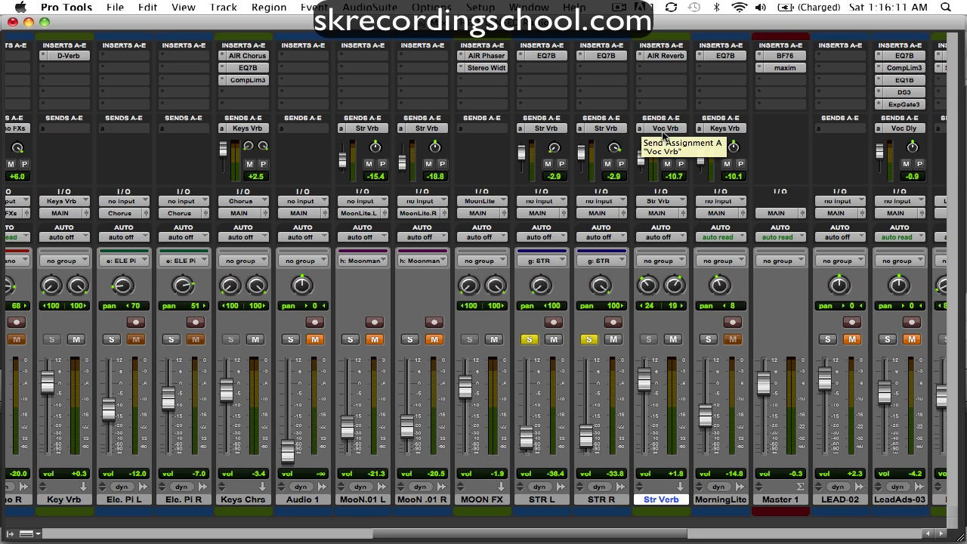
mouse_move(656, 187)
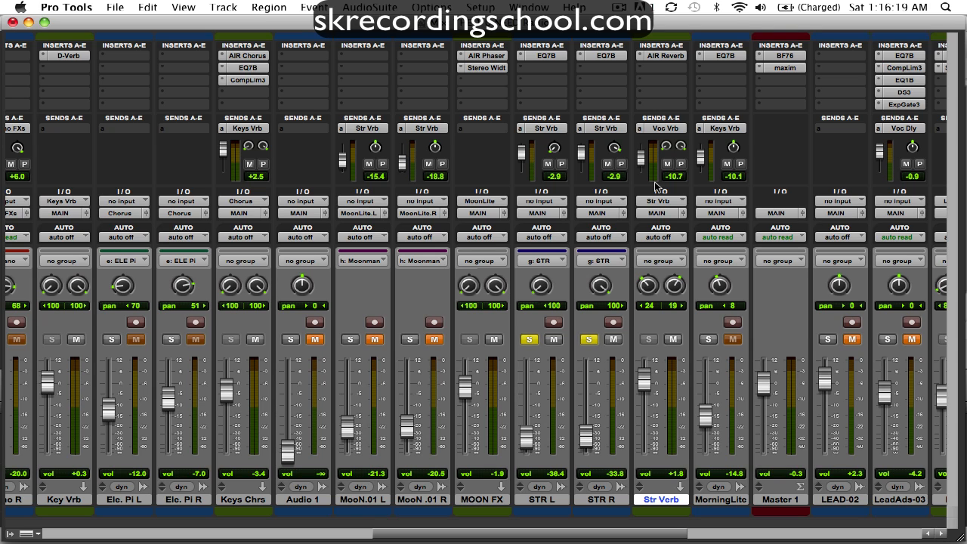
mouse_move(657, 163)
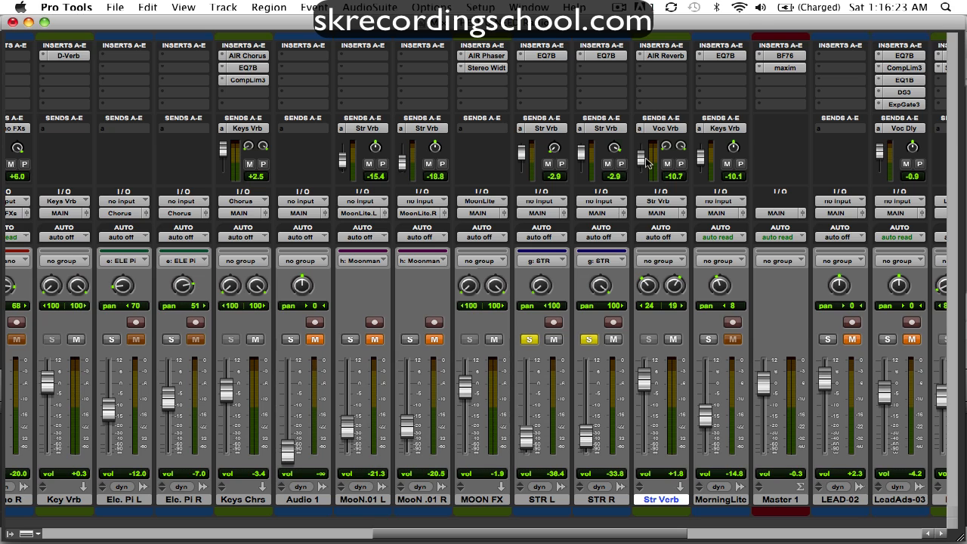
Trim the Str Verb aux's Send A into Voc Vrb to roughly -11.1 dB.
drag(647, 154, 647, 167)
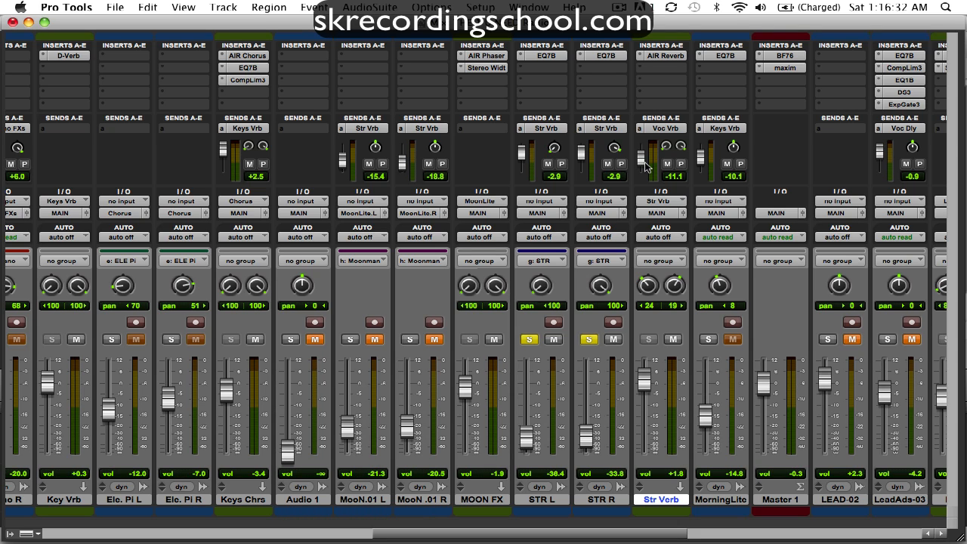
mouse_move(638, 275)
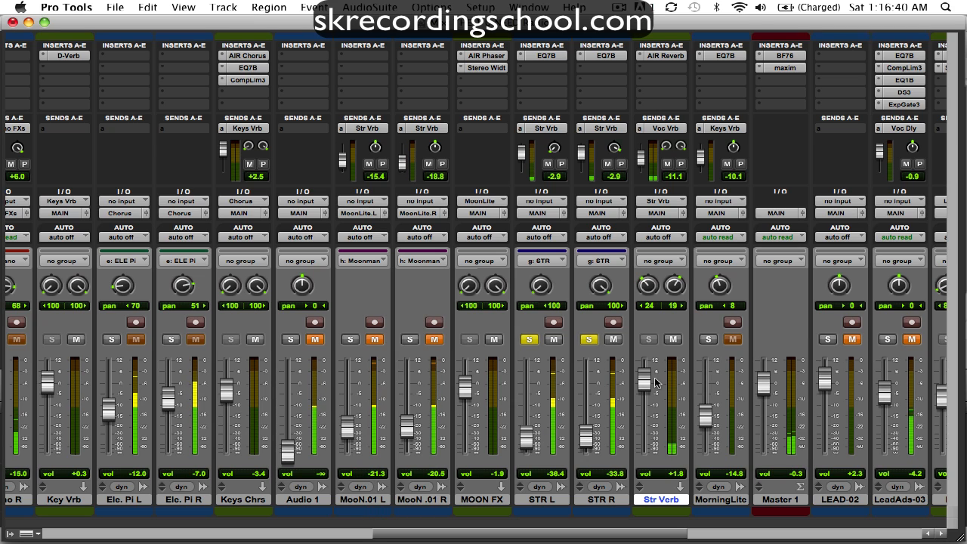
drag(644, 381, 644, 372)
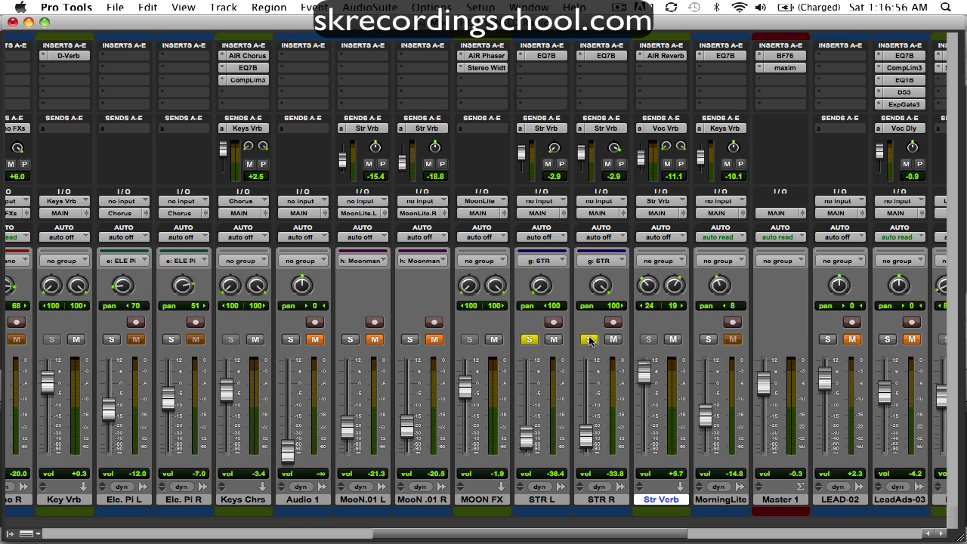
Clear the solo on the STR track so the full mix plays again.
click(590, 338)
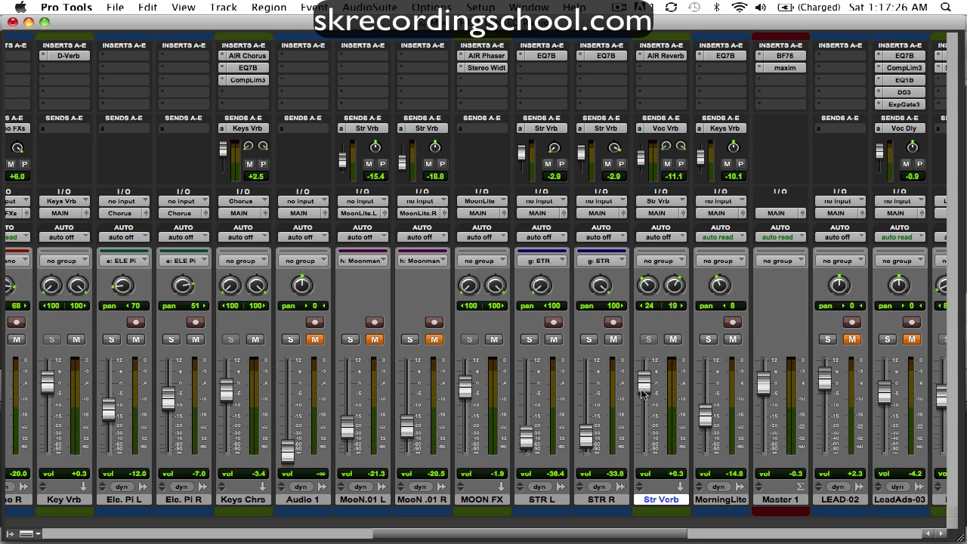
mouse_move(643, 393)
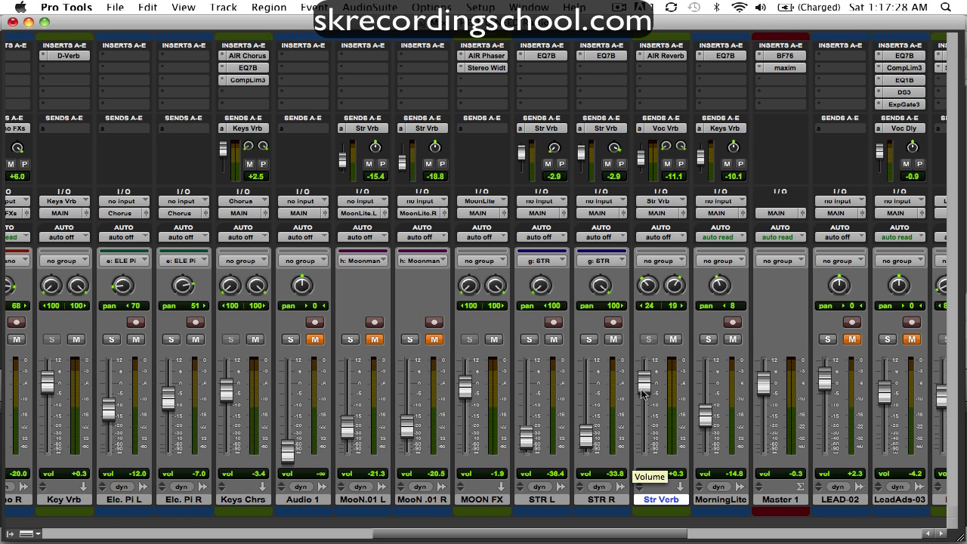